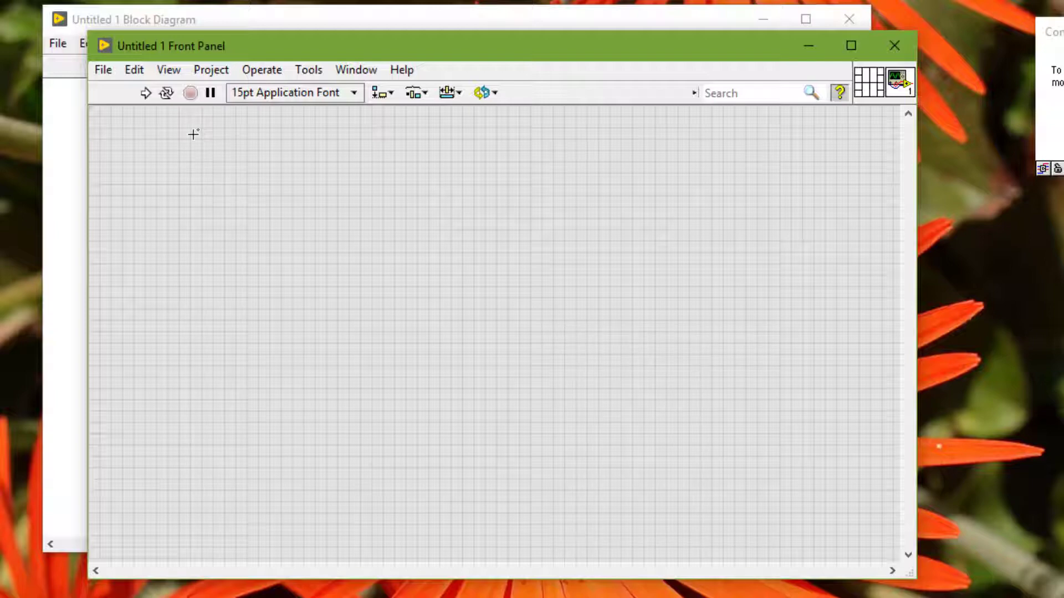
- Place a Numeric control, a Boolean Push Button and a String Control from the Controls palette
{"action": "right_click", "coordinate": [193, 135]}
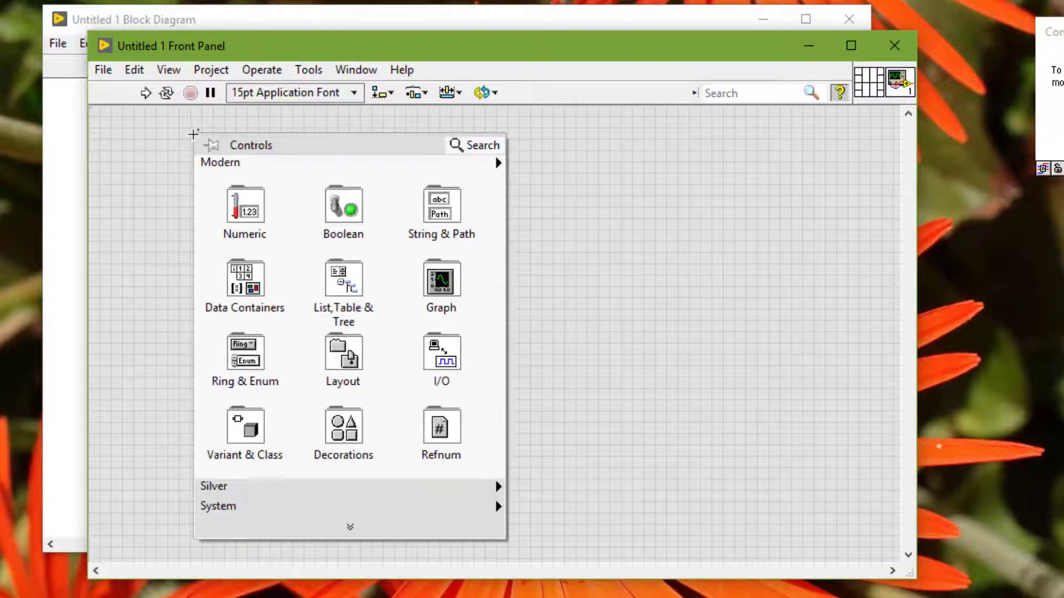
{"action": "left_click", "coordinate": [244, 205]}
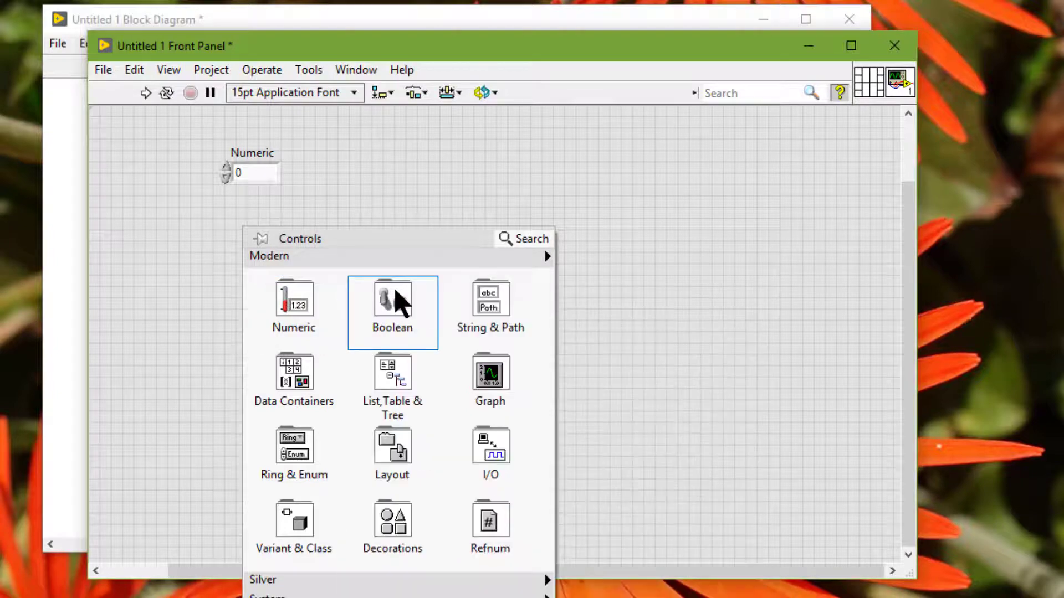
{"action": "left_click", "coordinate": [392, 299]}
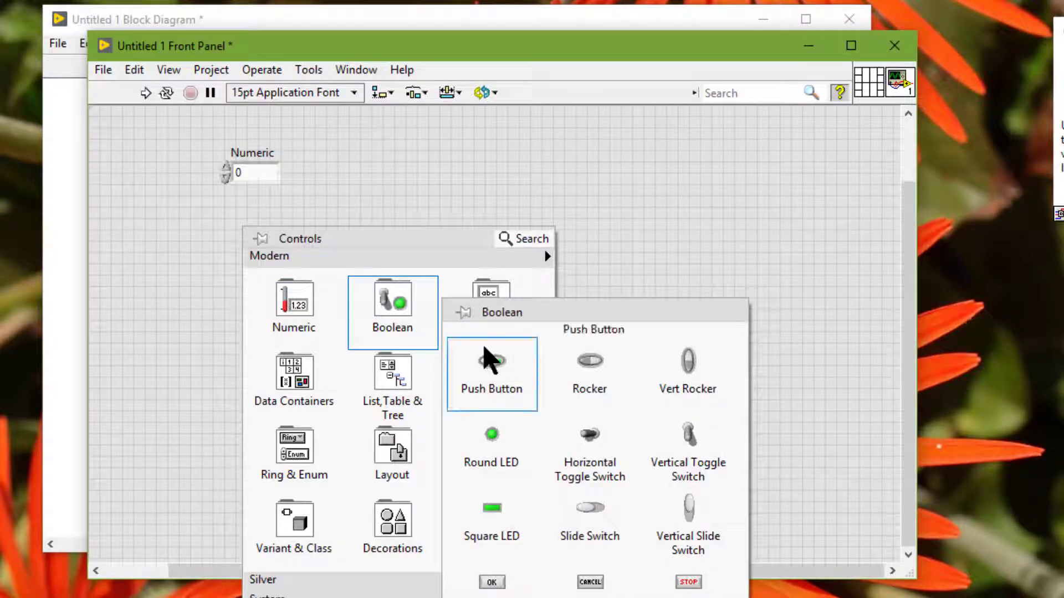
{"action": "left_click", "coordinate": [491, 360]}
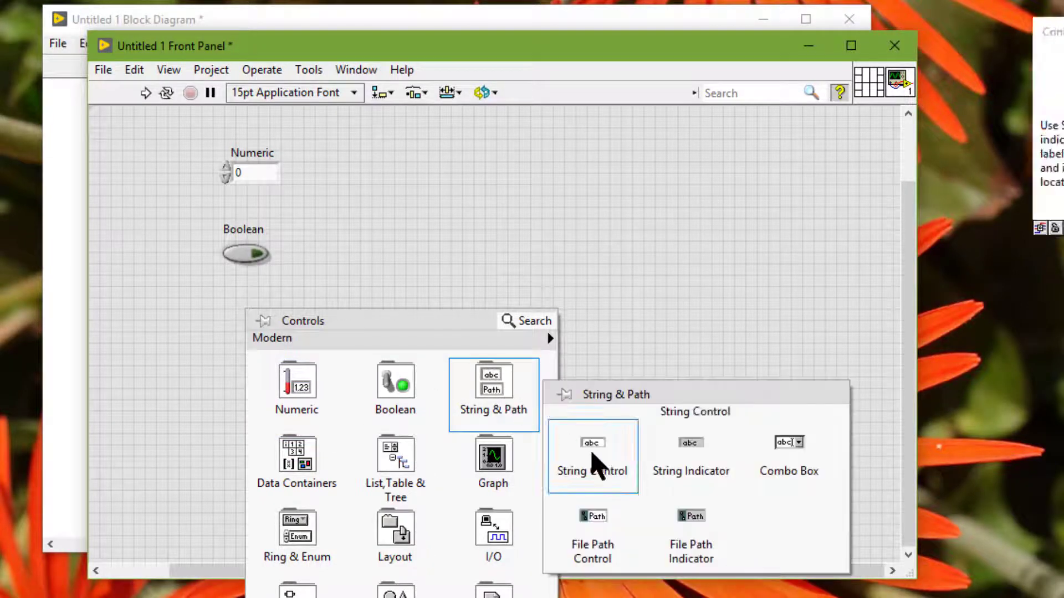
{"action": "left_click", "coordinate": [592, 442]}
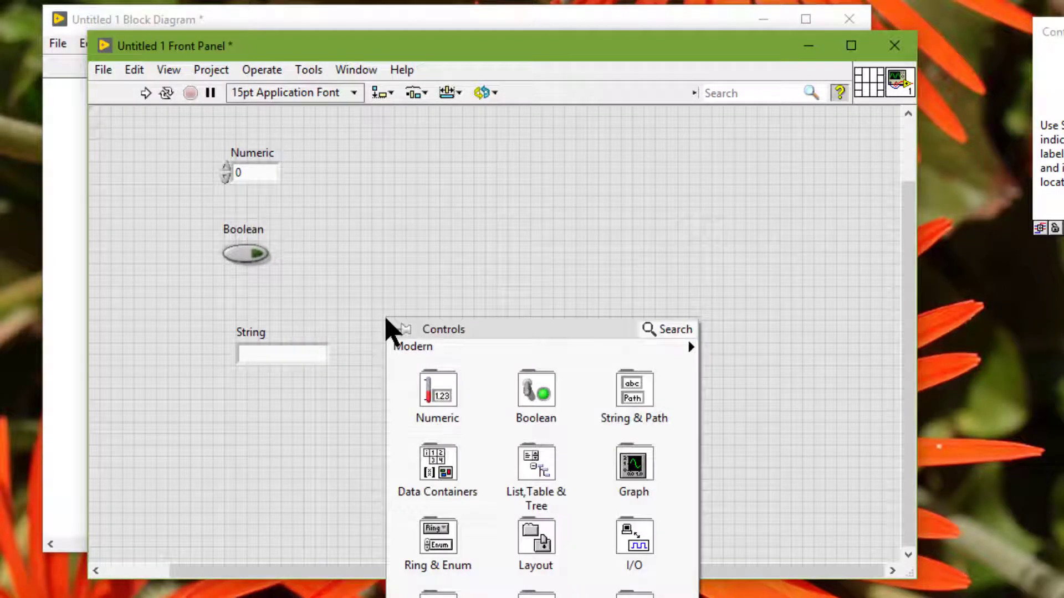
- Place a Round LED below the String control and accept its label Boolean 2
{"action": "left_click", "coordinate": [536, 397]}
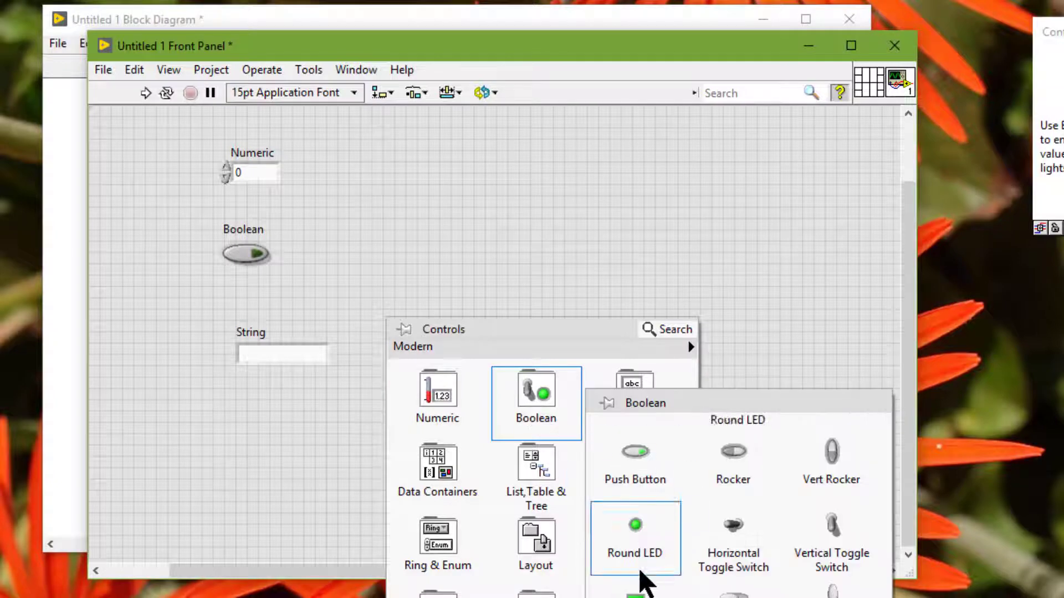
{"action": "left_click", "coordinate": [634, 536]}
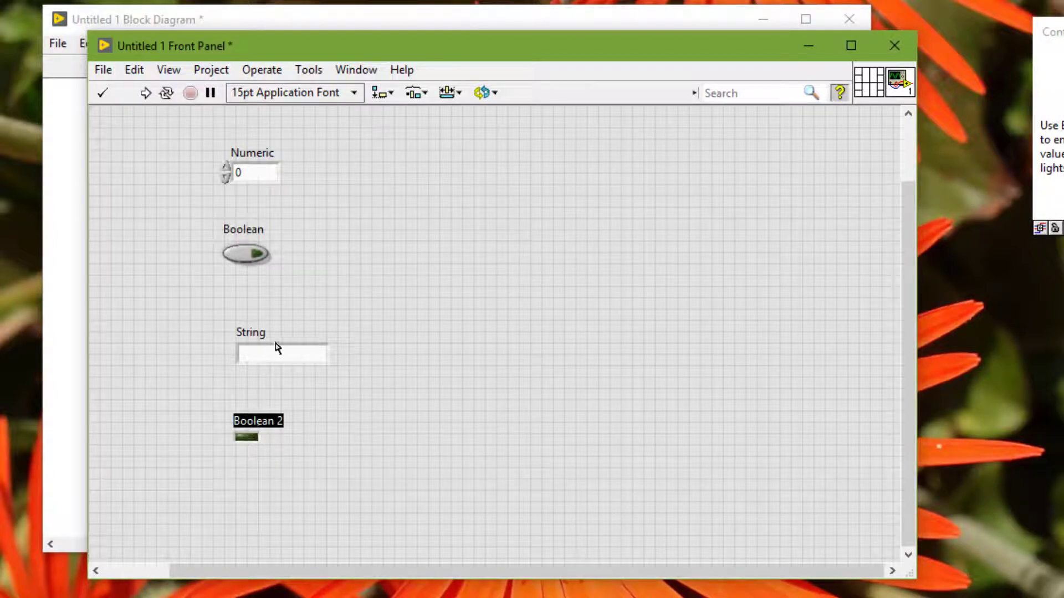
{"action": "left_click", "coordinate": [282, 353]}
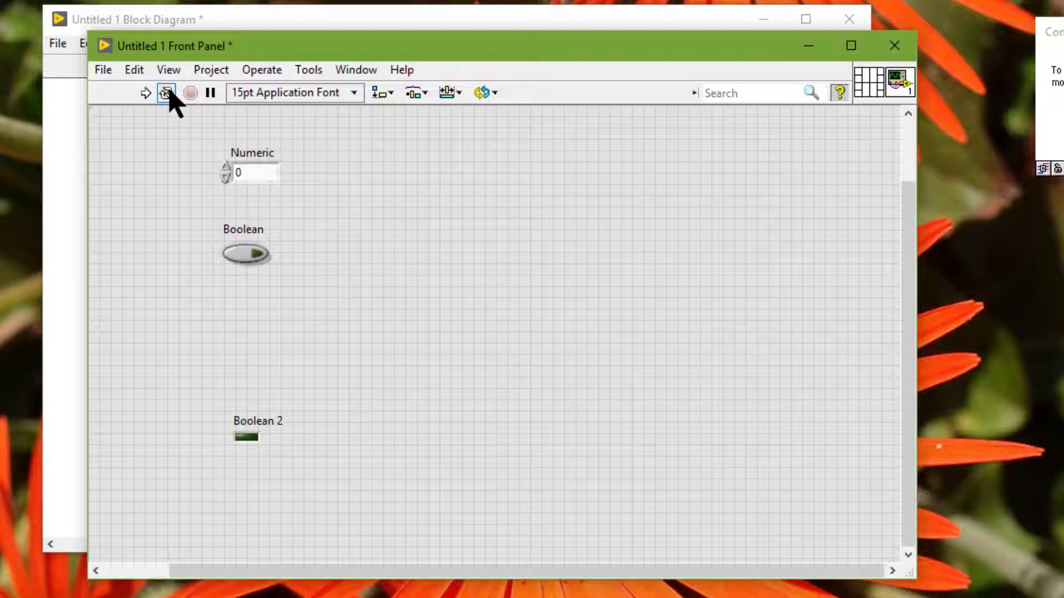
- Run the VI continuously and move keyboard focus onto the Numeric control
{"action": "left_click", "coordinate": [145, 93]}
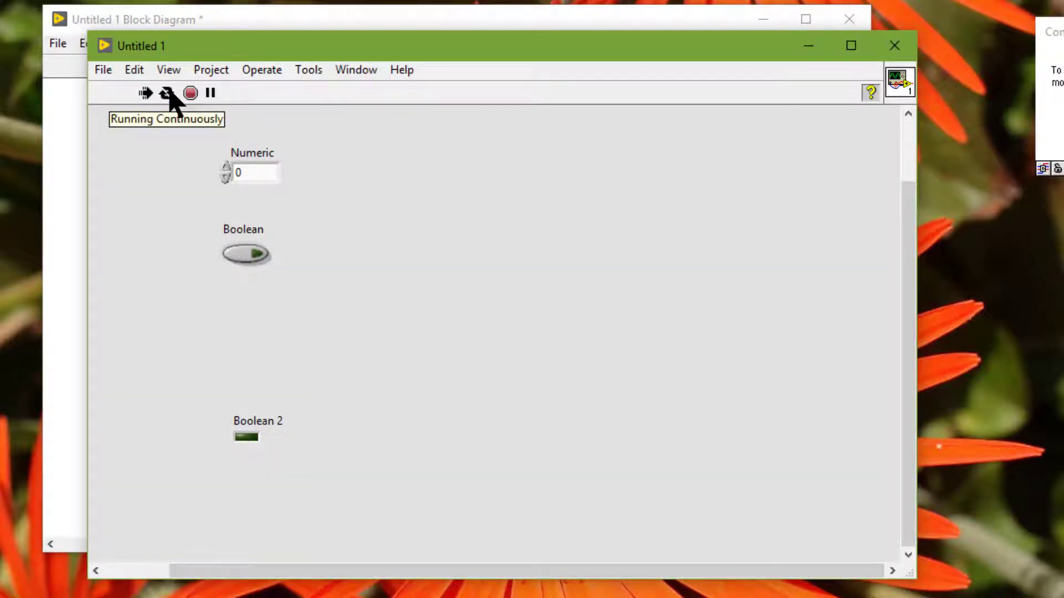
{"action": "left_click", "coordinate": [256, 172]}
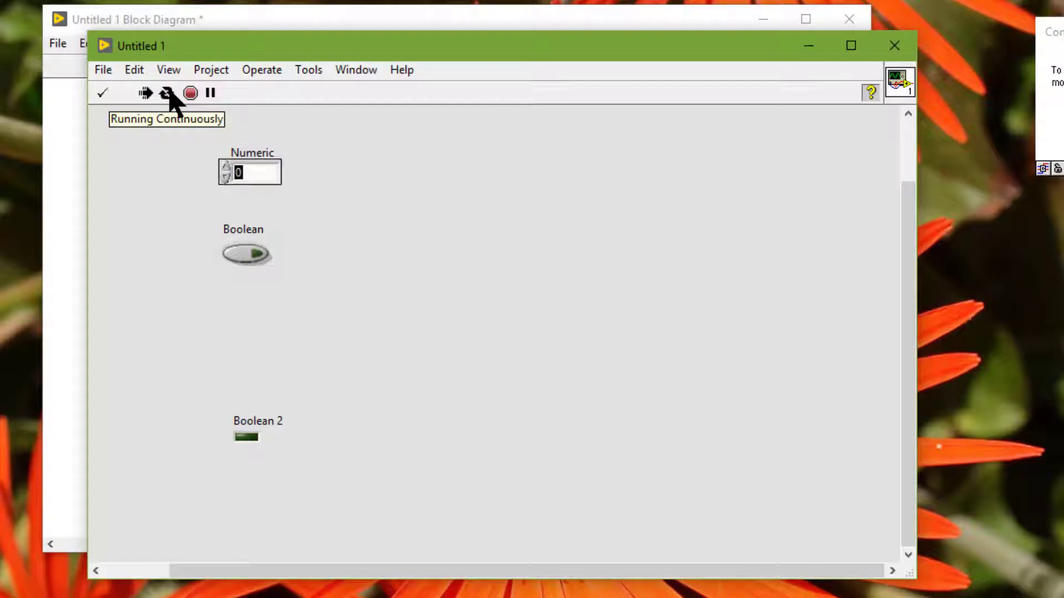
{"action": "left_click", "coordinate": [246, 254]}
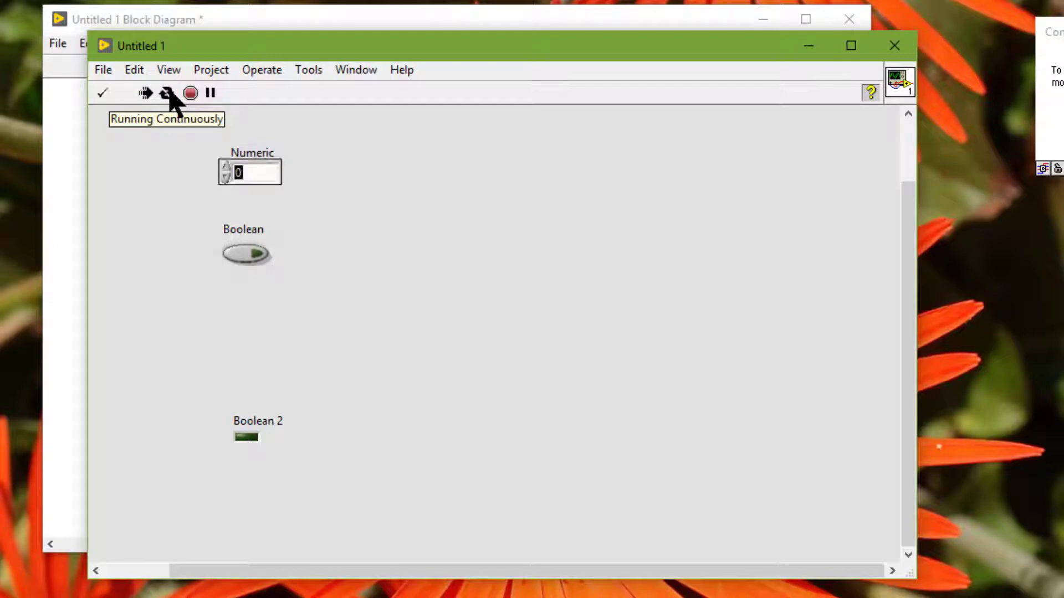
{"action": "mouse_move", "coordinate": [191, 93]}
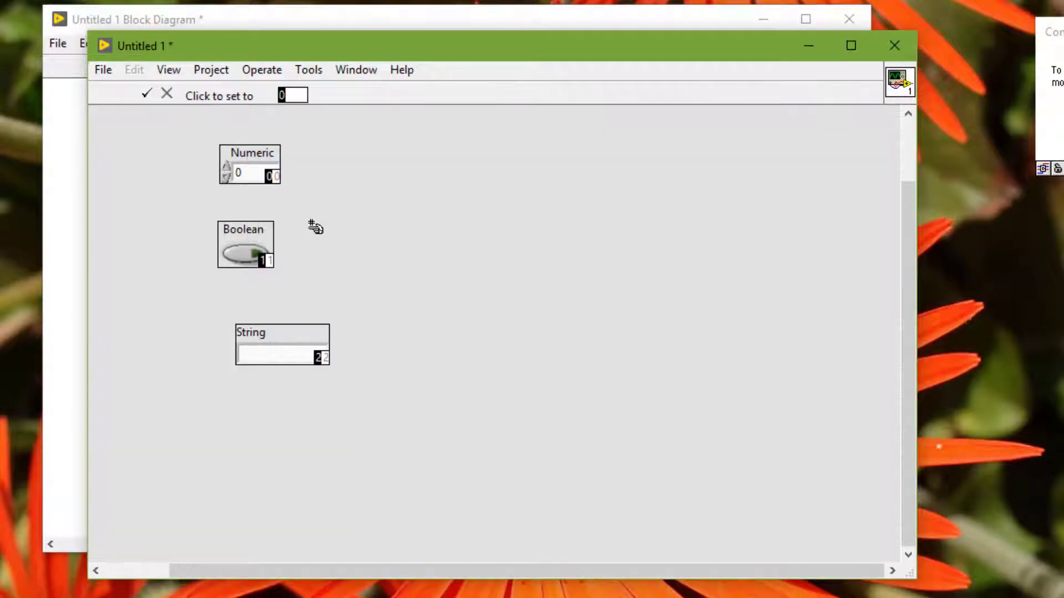
{"action": "mouse_move", "coordinate": [281, 187]}
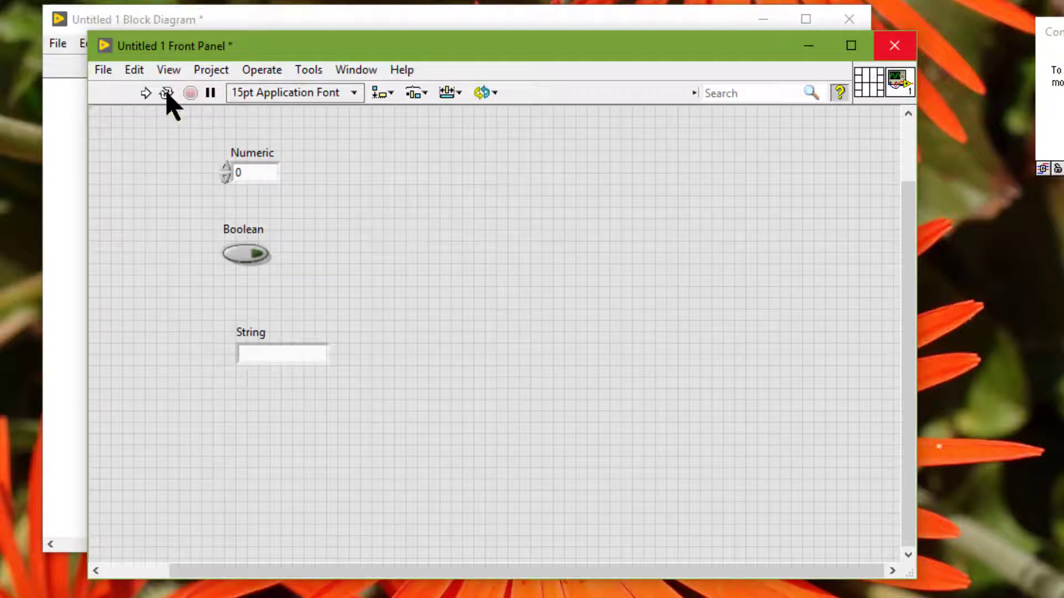
- Bring up the Properties dialog of the Boolean push button from its right-click options
{"action": "left_click", "coordinate": [245, 254]}
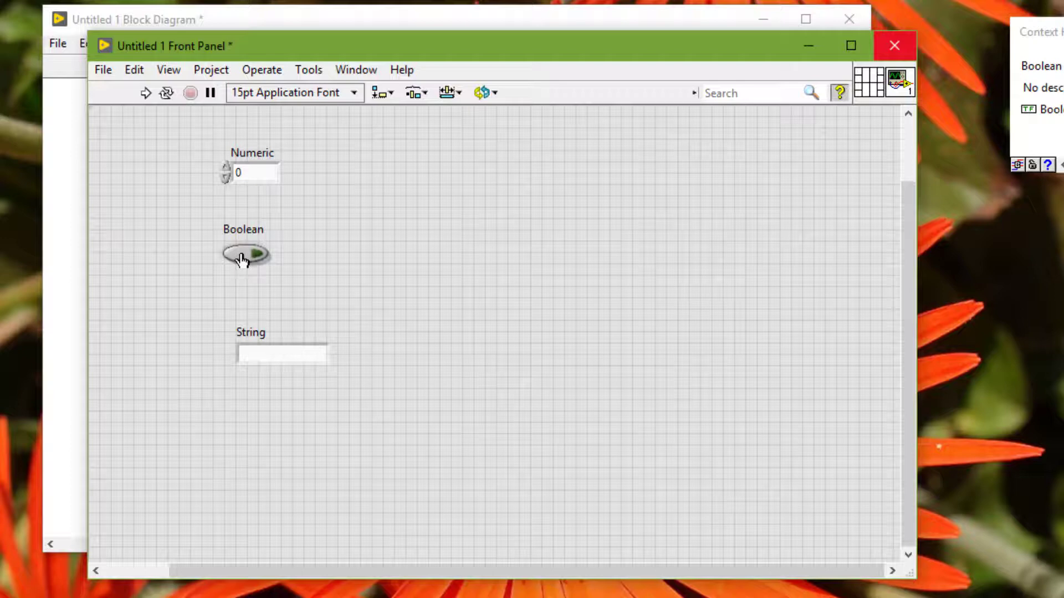
{"action": "right_click", "coordinate": [244, 256]}
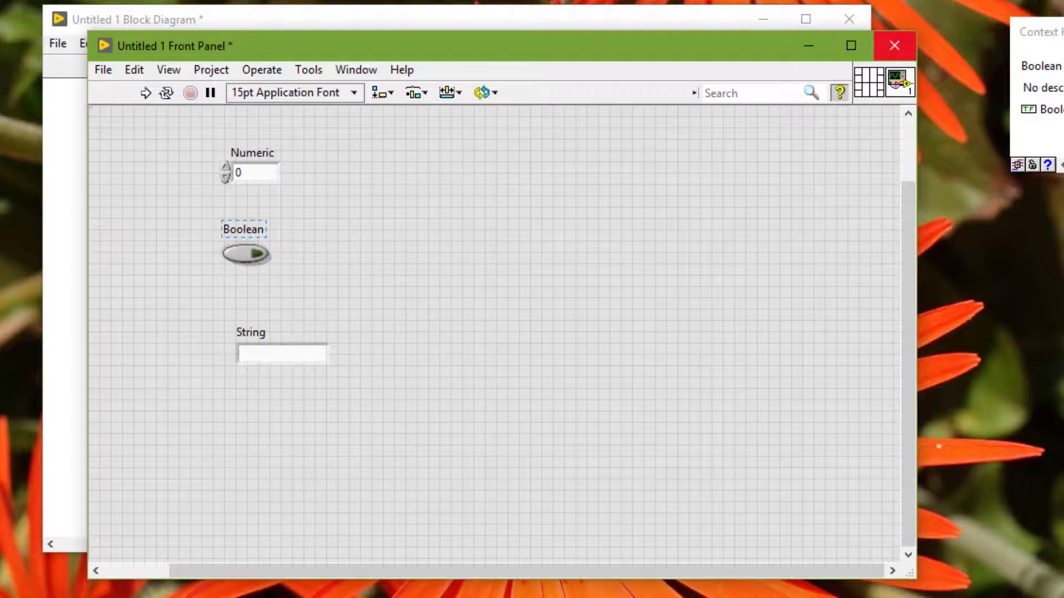
{"action": "left_click", "coordinate": [894, 46]}
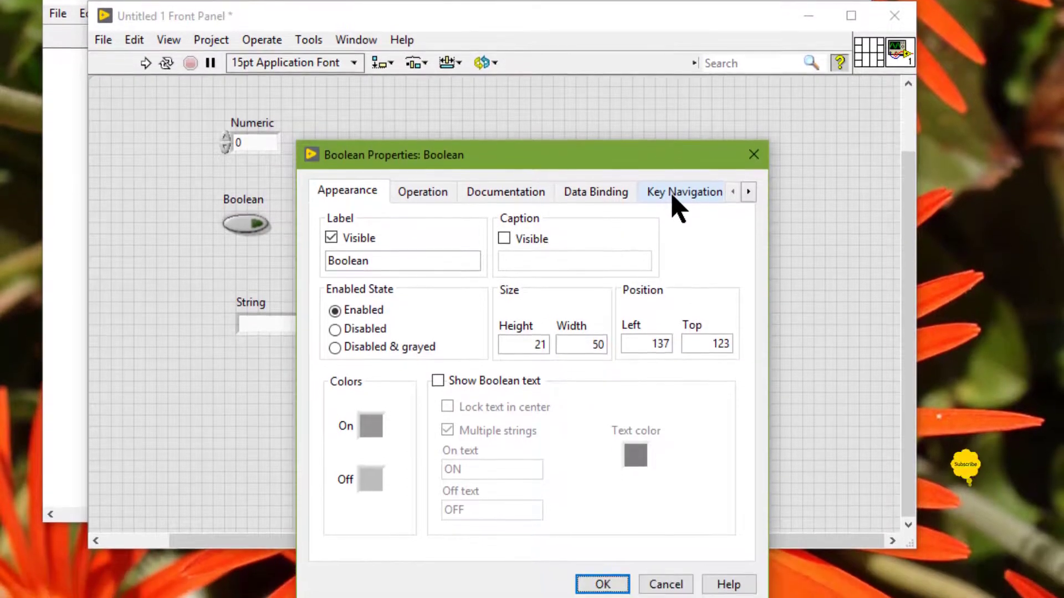
- In Key Navigation, tick Skip this control when tabbing and confirm with OK
{"action": "left_click", "coordinate": [683, 193]}
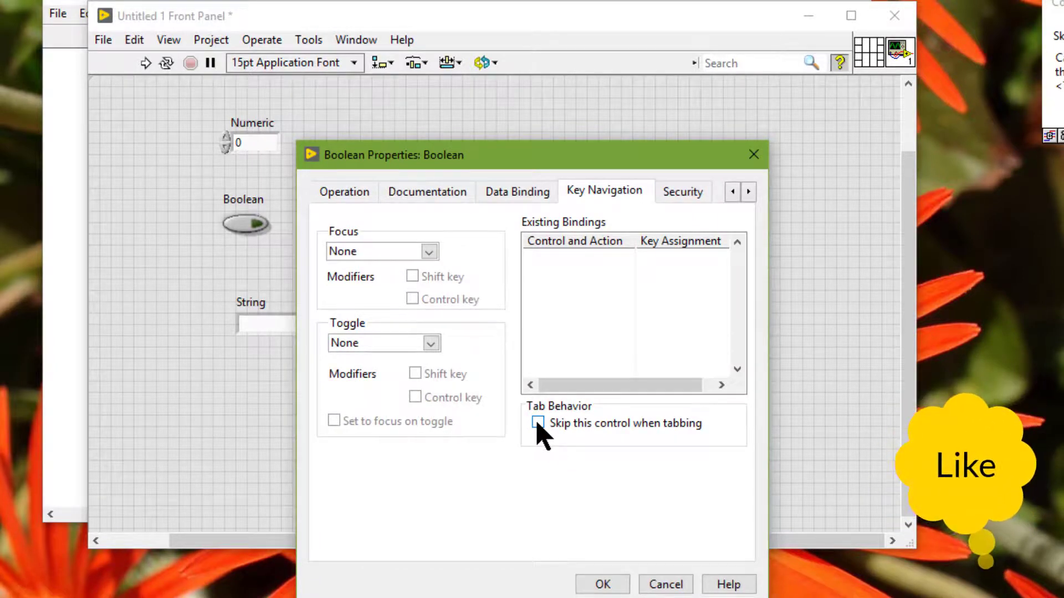
{"action": "left_click", "coordinate": [537, 423]}
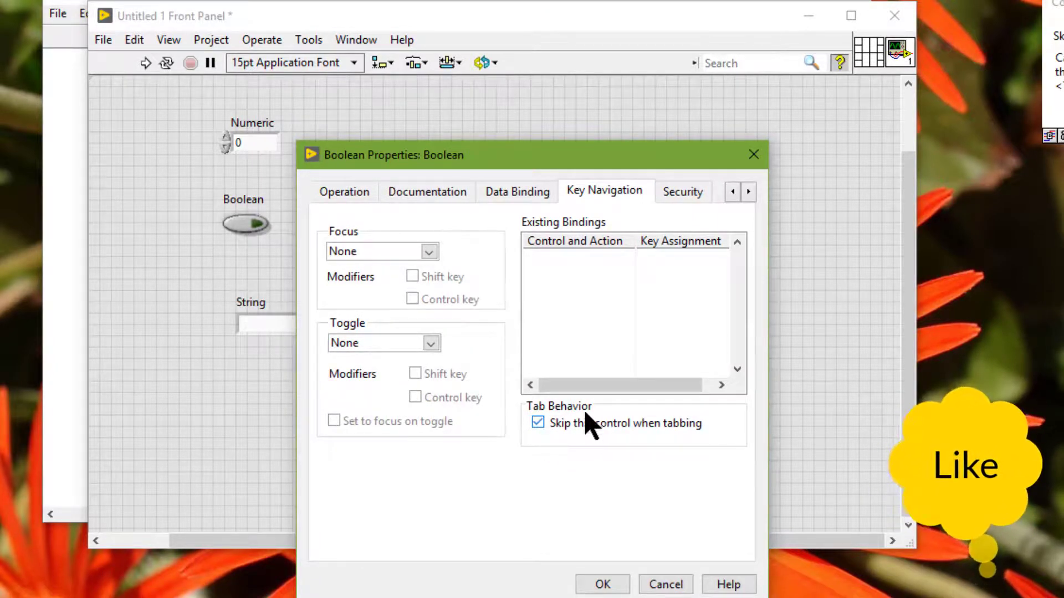
{"action": "mouse_move", "coordinate": [709, 451]}
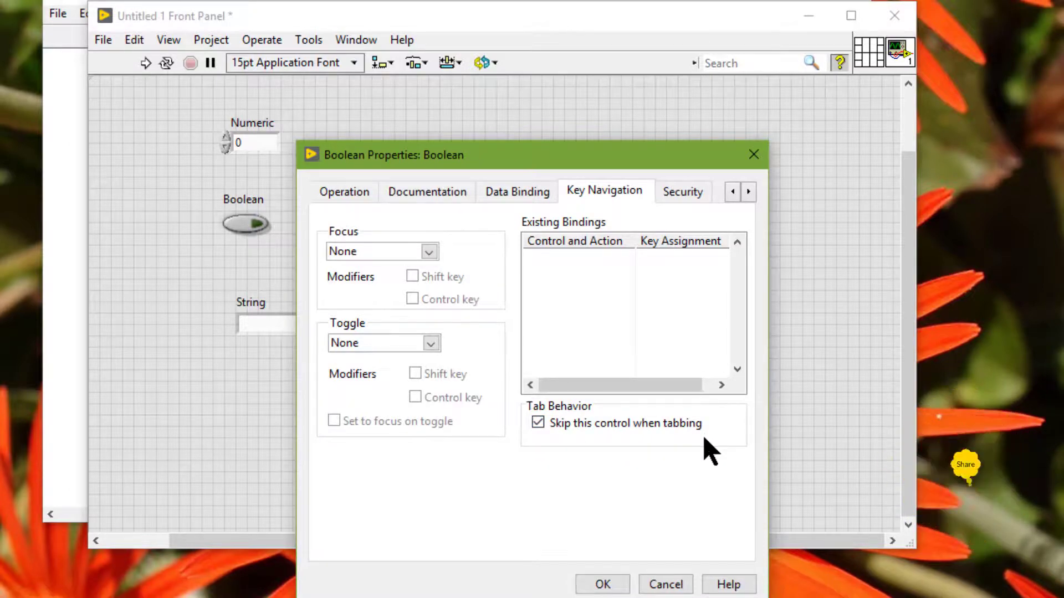
{"action": "left_click", "coordinate": [601, 584]}
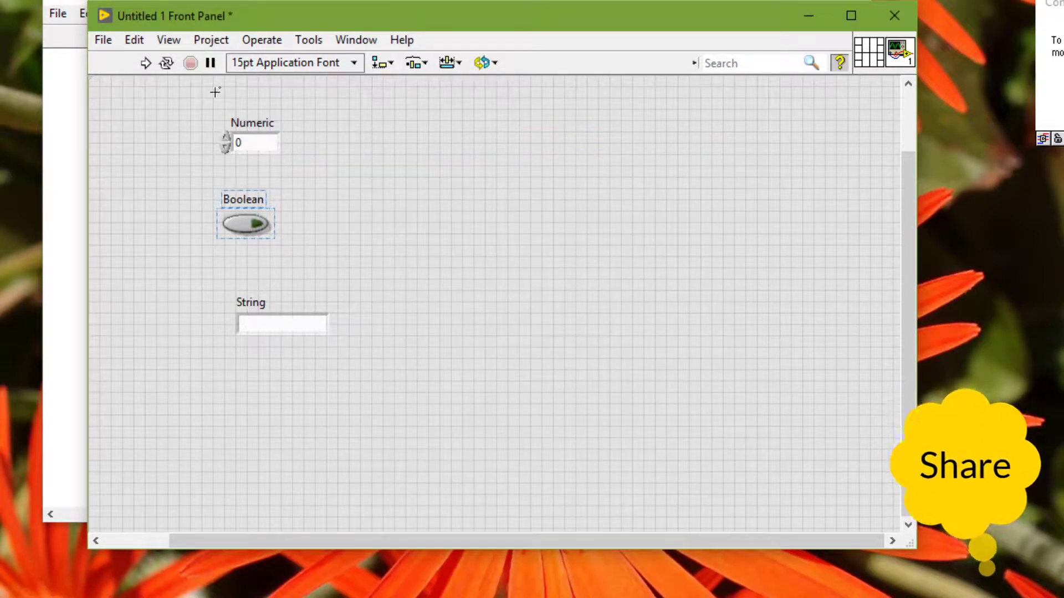
- Start a test run of the VI, then abort its execution from the toolbar
{"action": "left_click", "coordinate": [145, 62]}
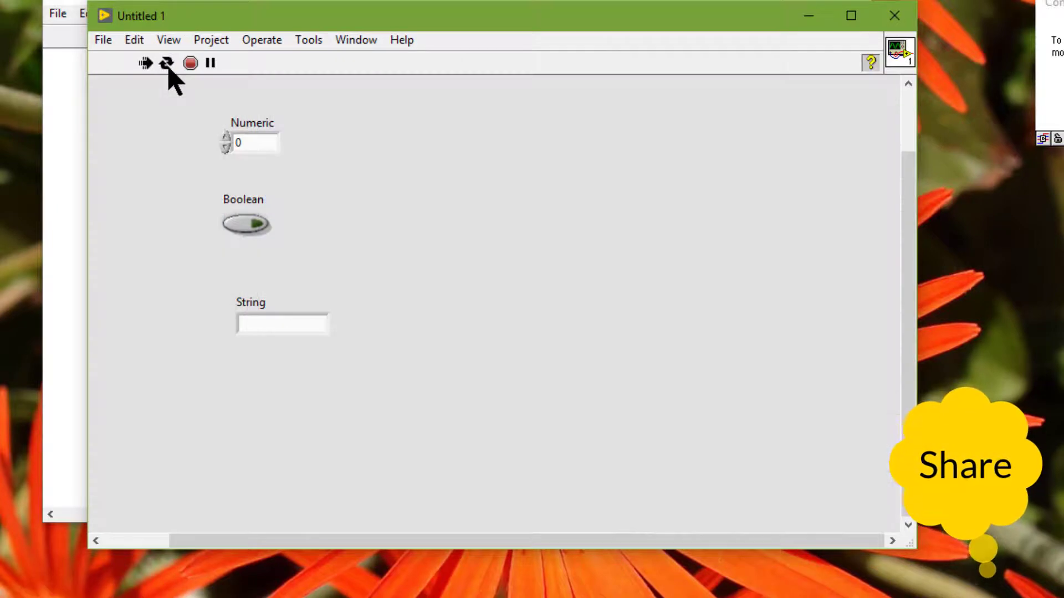
{"action": "left_click", "coordinate": [166, 62]}
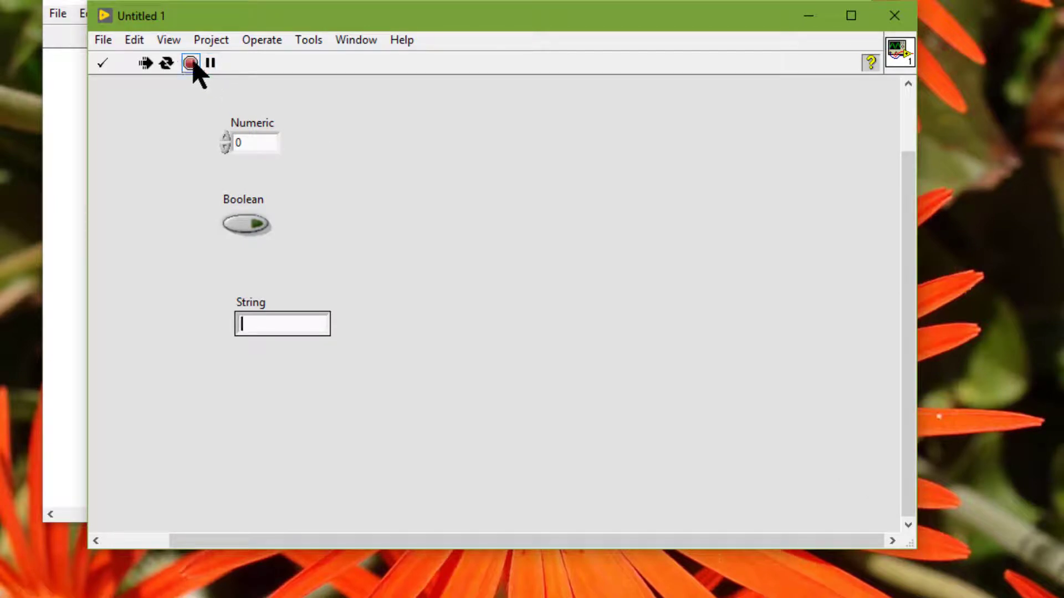
{"action": "mouse_move", "coordinate": [192, 62]}
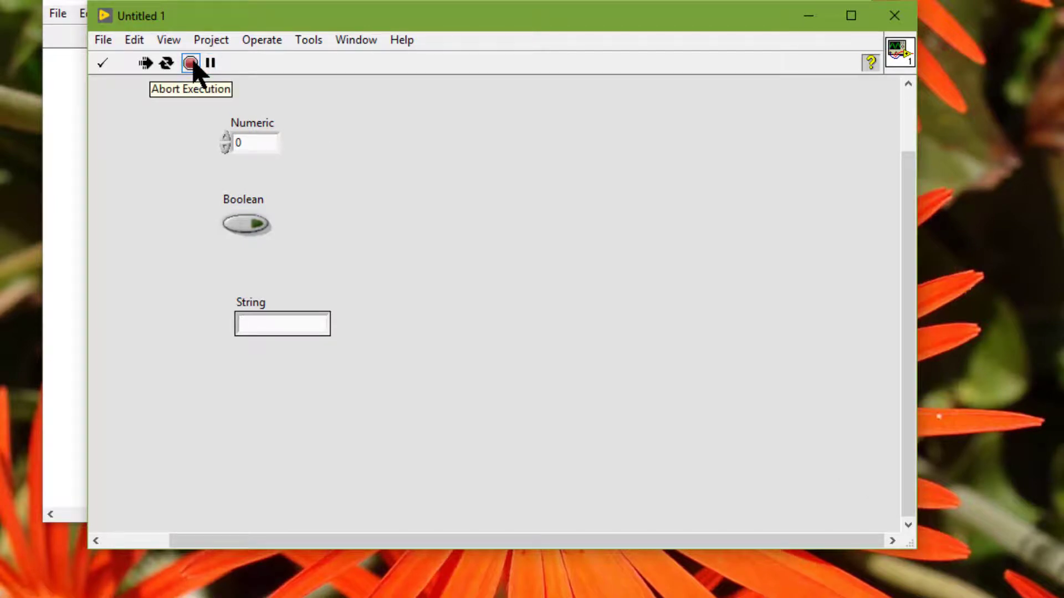
{"action": "left_click", "coordinate": [191, 62]}
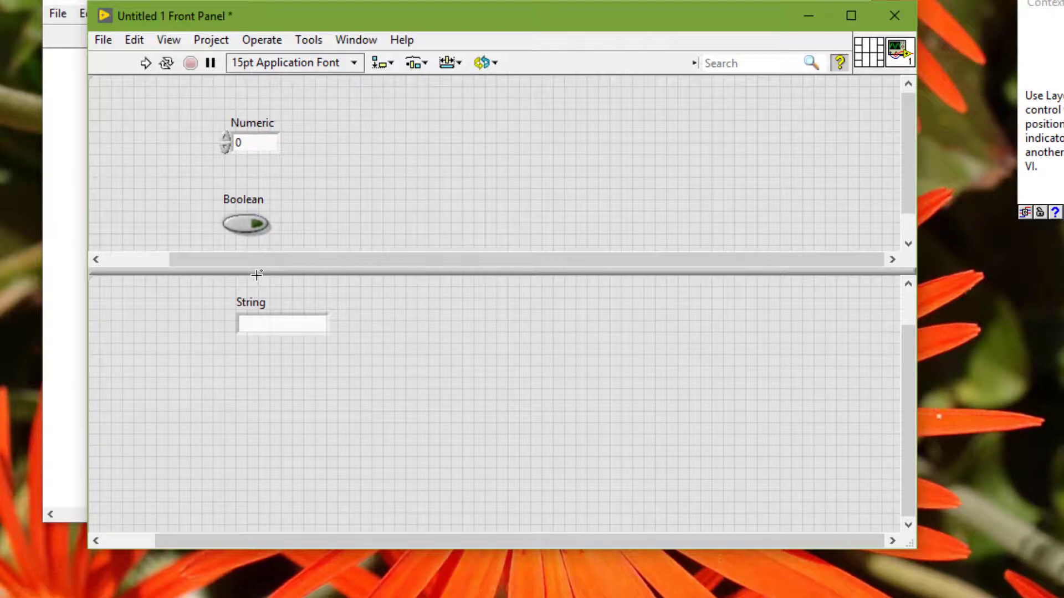
- Add a horizontal splitter bar between Boolean and String, deselect, and run the VI continuously
{"action": "left_click", "coordinate": [246, 223]}
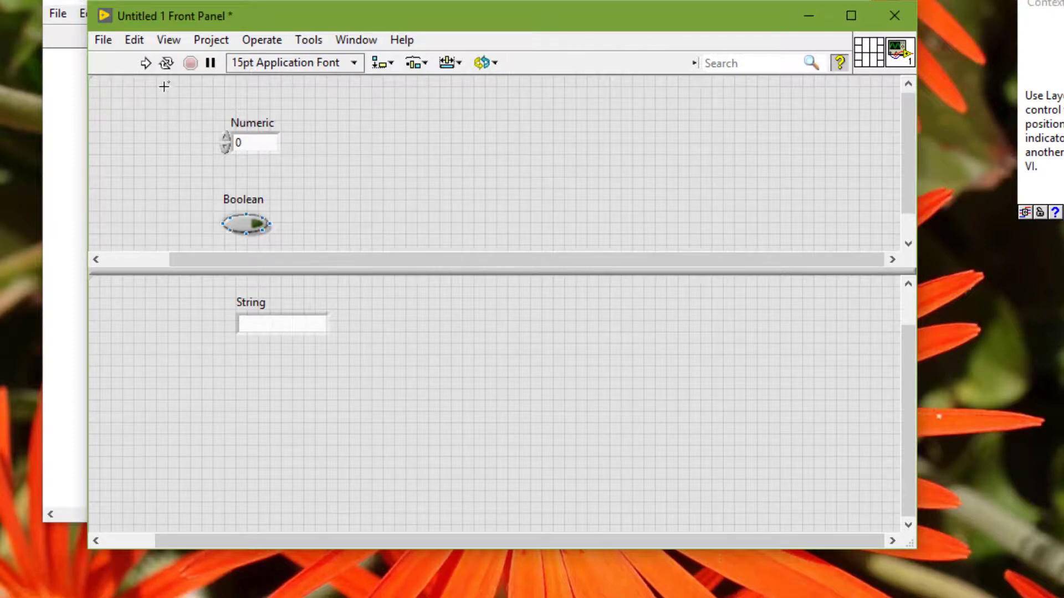
{"action": "left_click", "coordinate": [146, 62]}
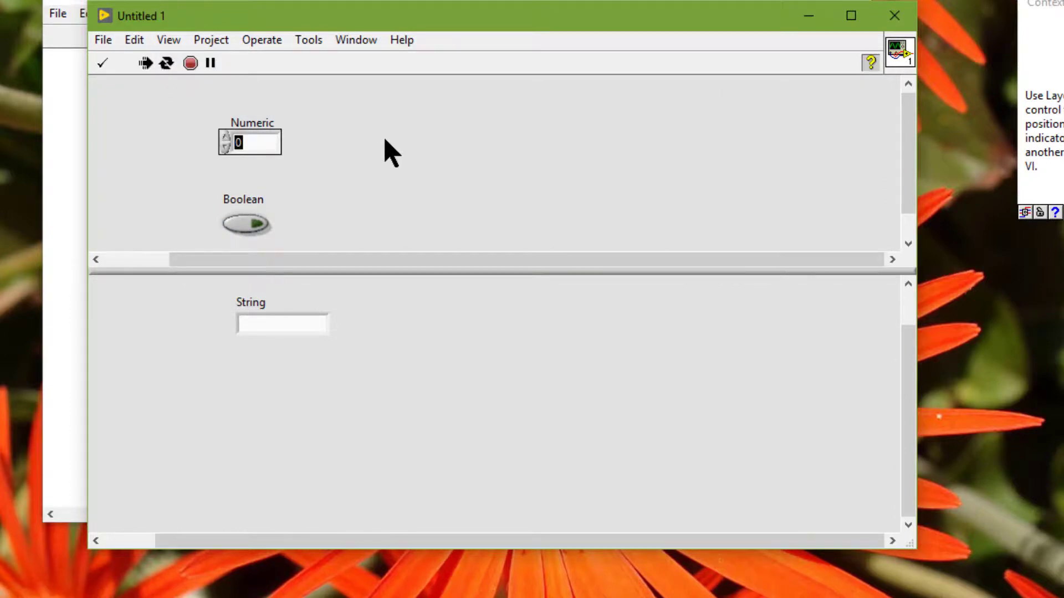
{"action": "left_click", "coordinate": [282, 323]}
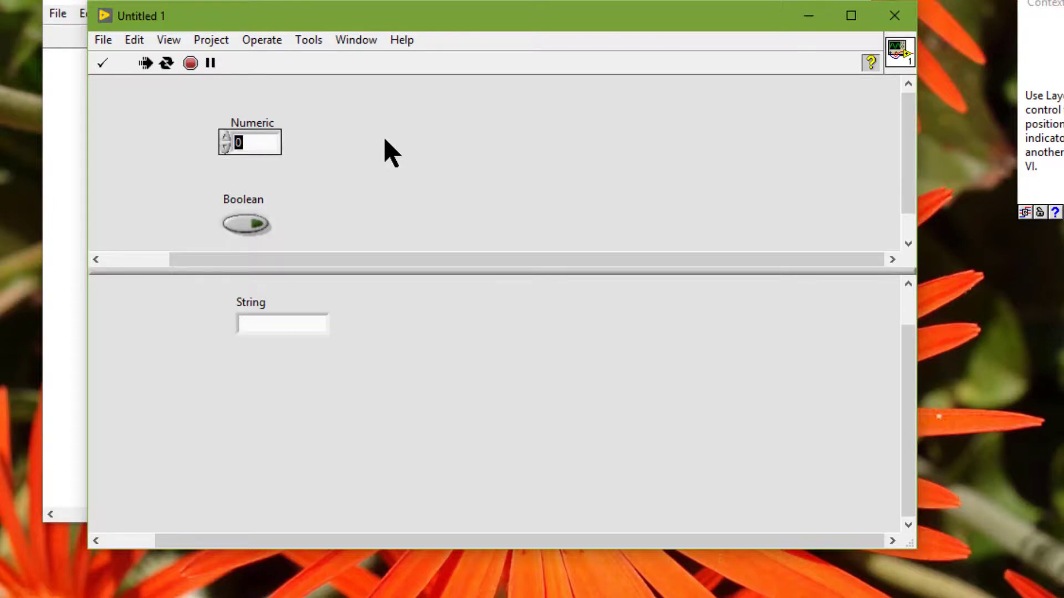
{"action": "mouse_move", "coordinate": [283, 312]}
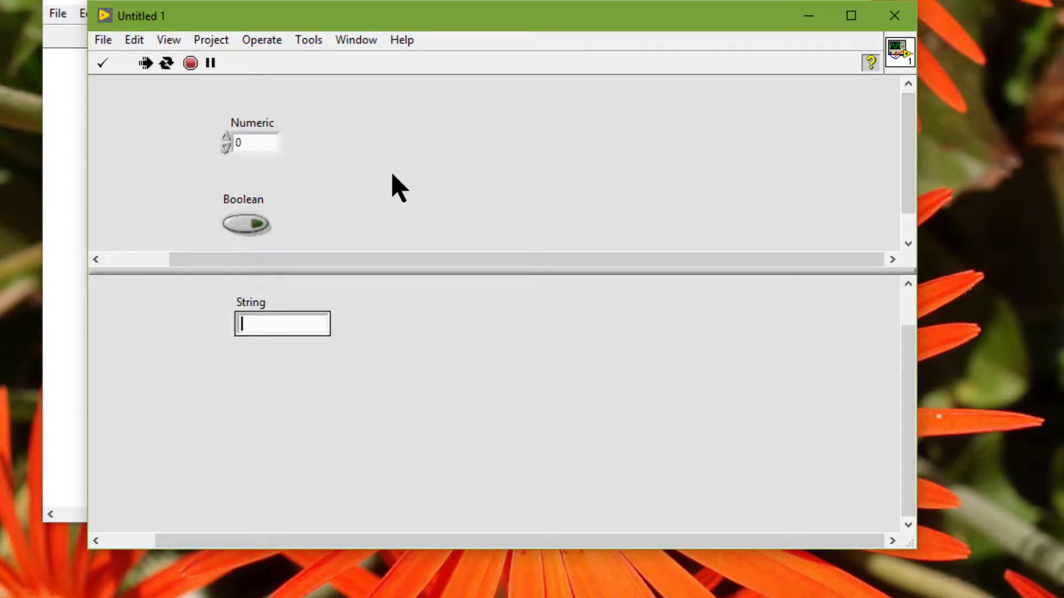
{"action": "mouse_move", "coordinate": [230, 108]}
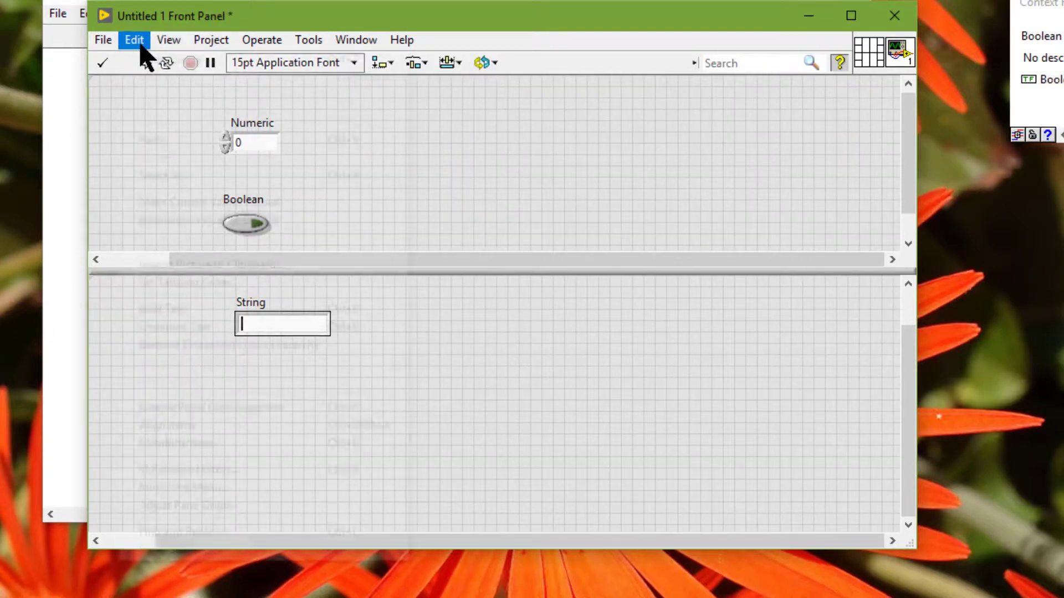
- Set the tabbing order to String 0, Numeric 1, Boolean 2 via Edit » Set Tabbing Order and confirm it
{"action": "left_click", "coordinate": [133, 40]}
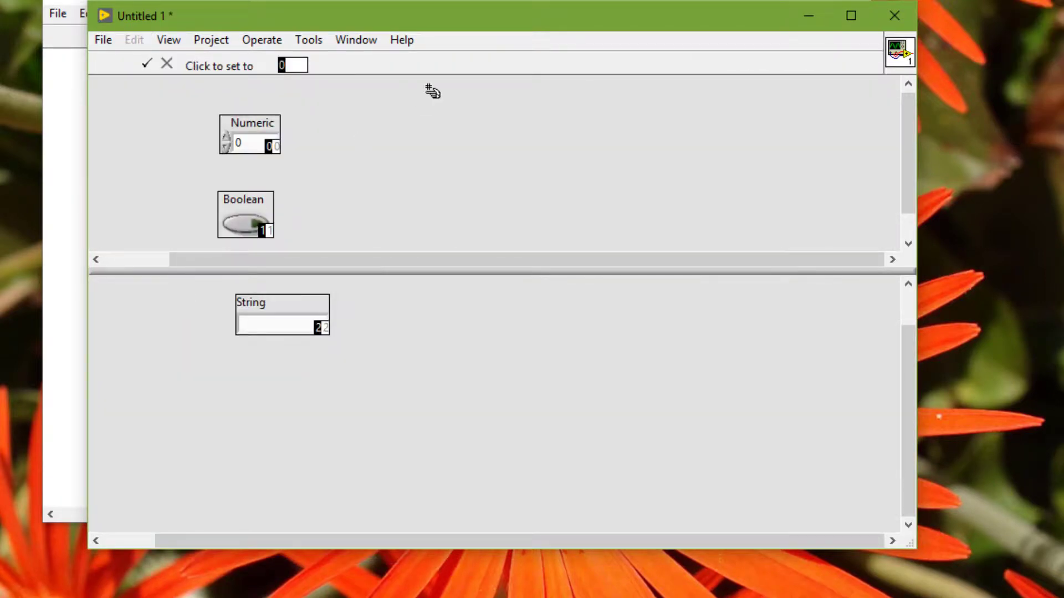
{"action": "mouse_move", "coordinate": [196, 140]}
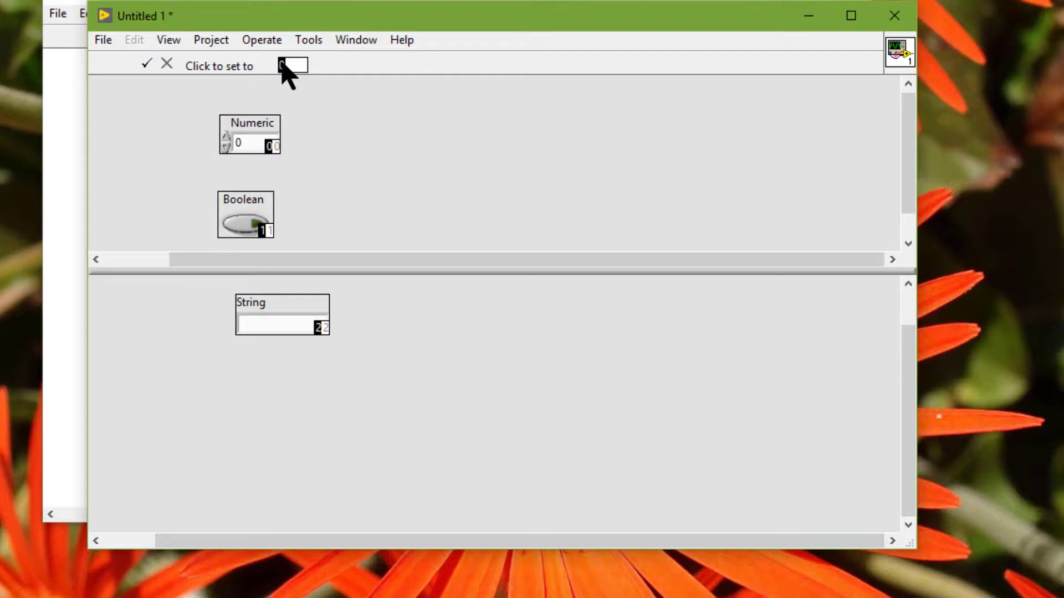
{"action": "mouse_move", "coordinate": [270, 106]}
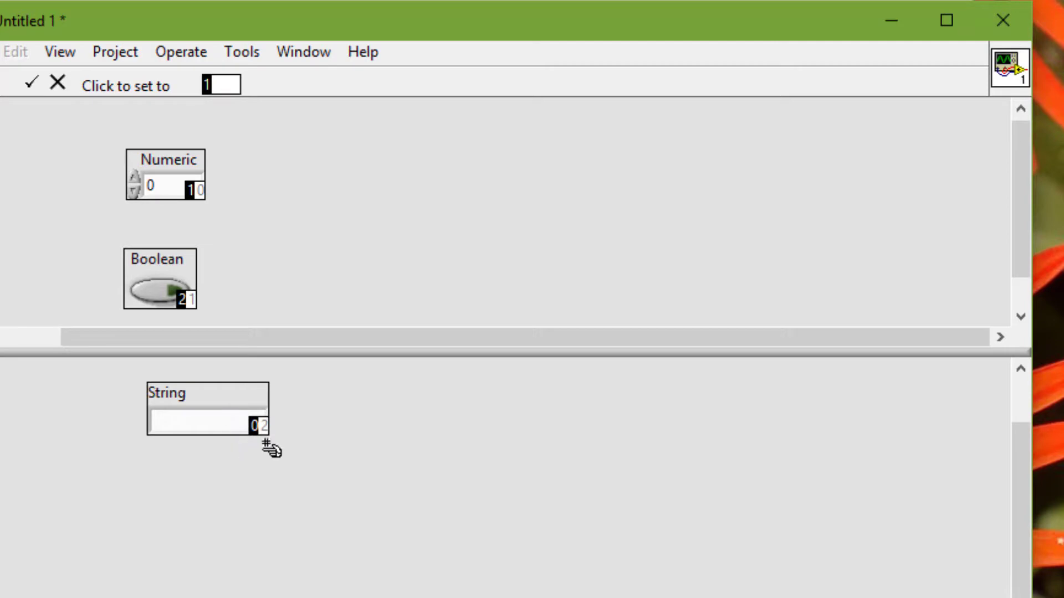
{"action": "mouse_move", "coordinate": [272, 429]}
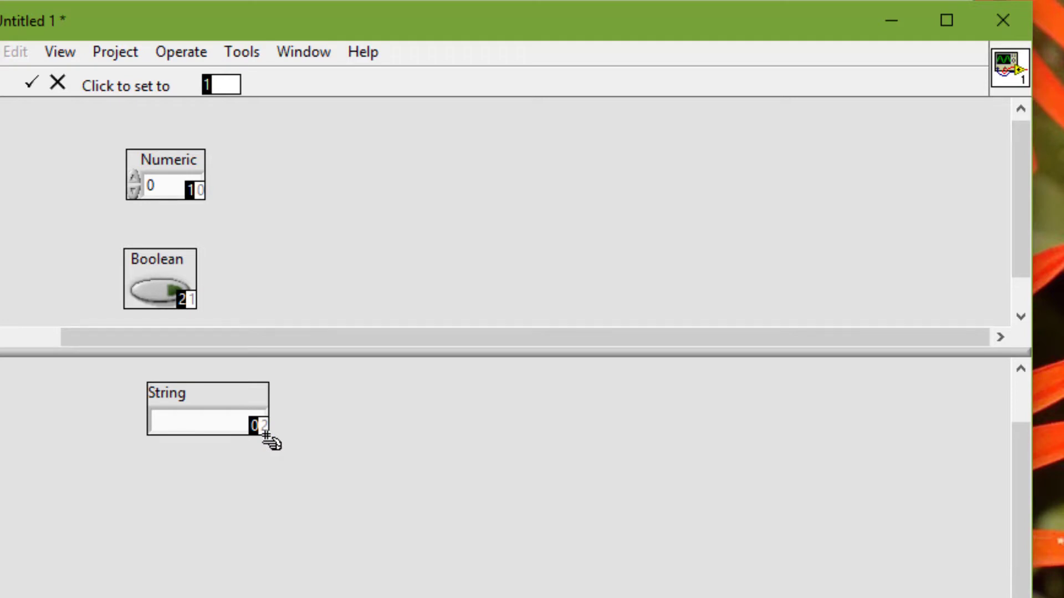
{"action": "mouse_move", "coordinate": [206, 160]}
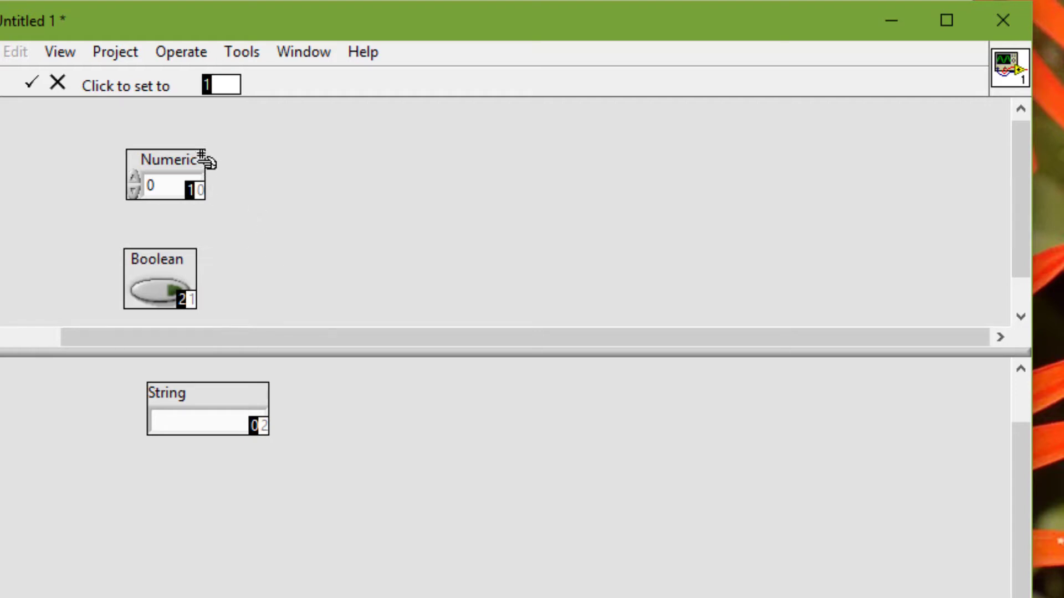
{"action": "mouse_move", "coordinate": [100, 205]}
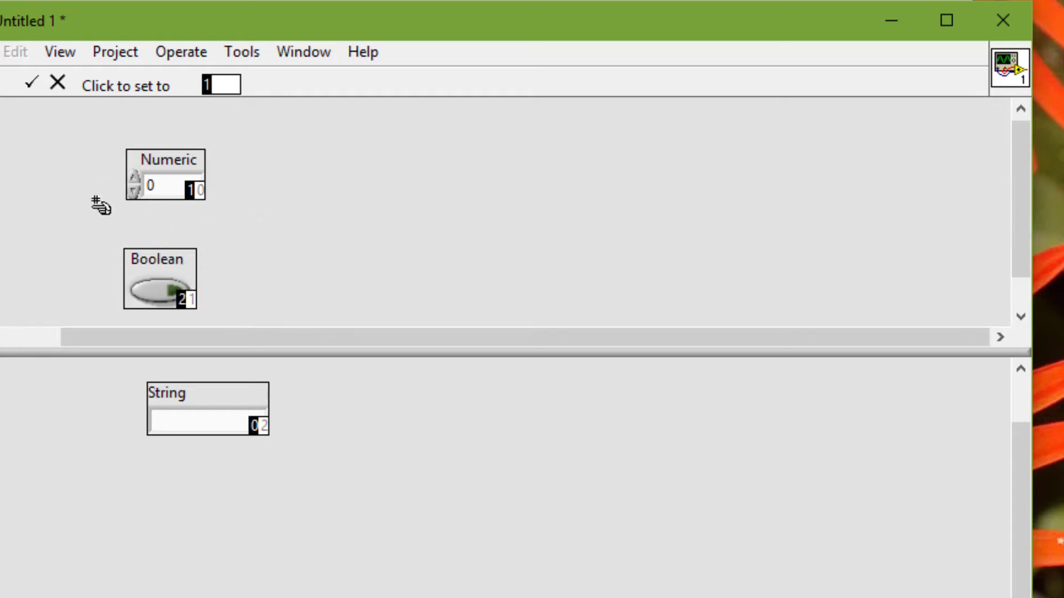
{"action": "mouse_move", "coordinate": [29, 83]}
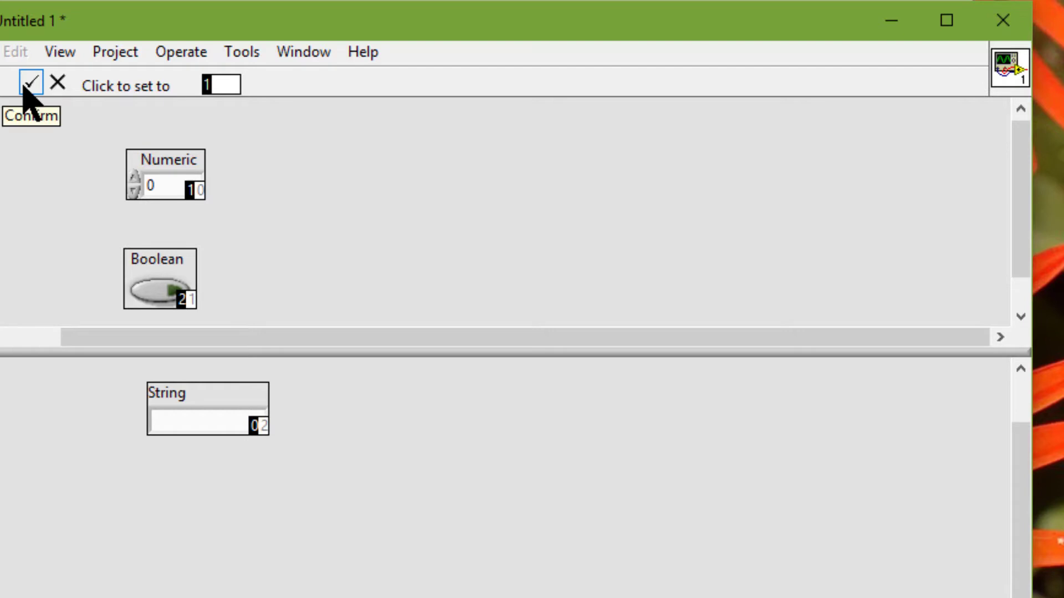
{"action": "left_click", "coordinate": [27, 85]}
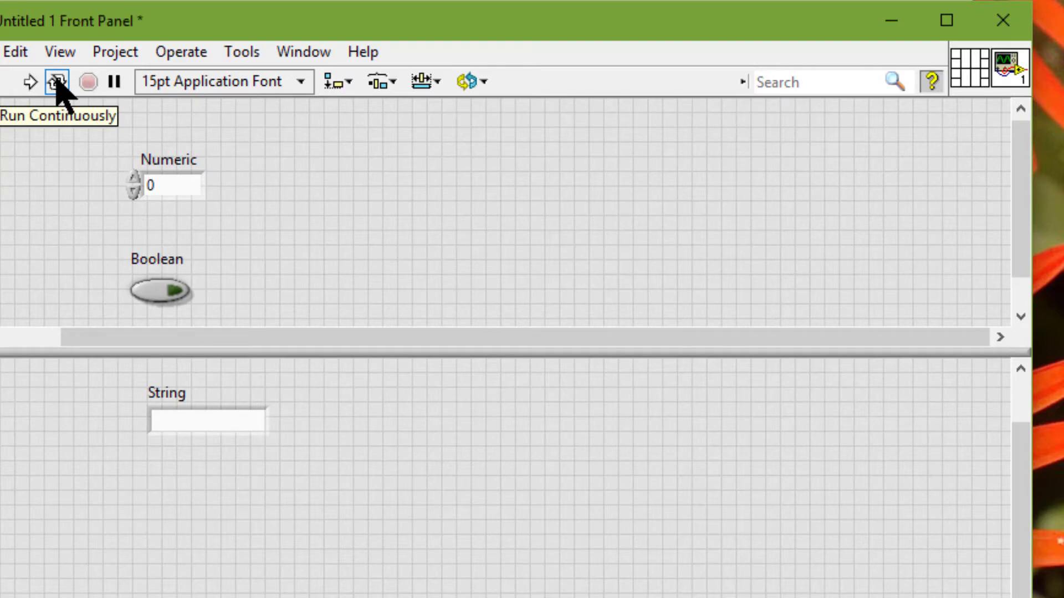
- Run continuously and tab through to check focus goes String then Numeric, skipping Boolean
{"action": "left_click", "coordinate": [55, 81]}
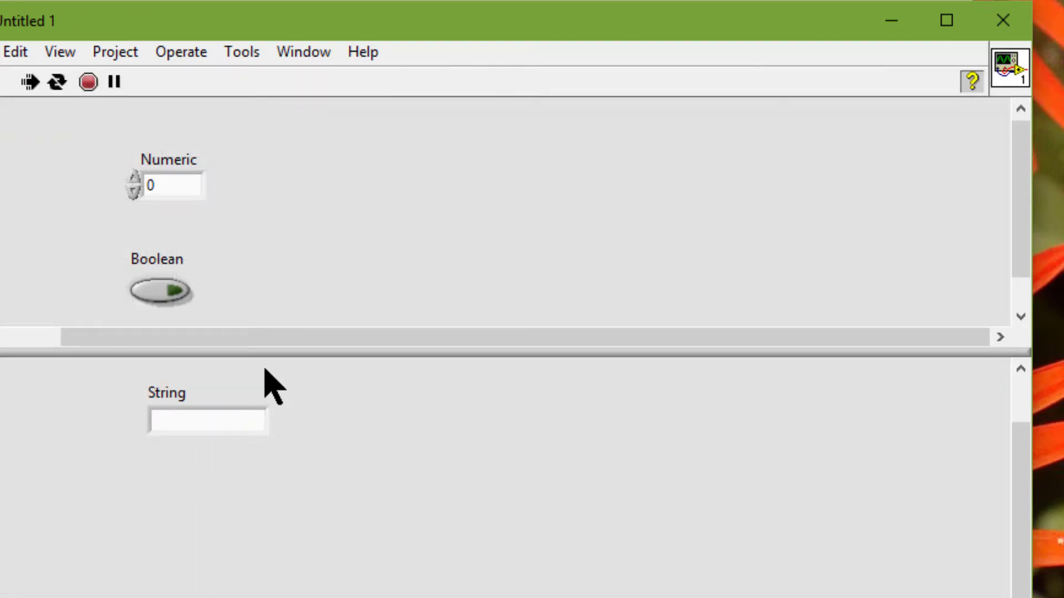
{"action": "mouse_move", "coordinate": [427, 246]}
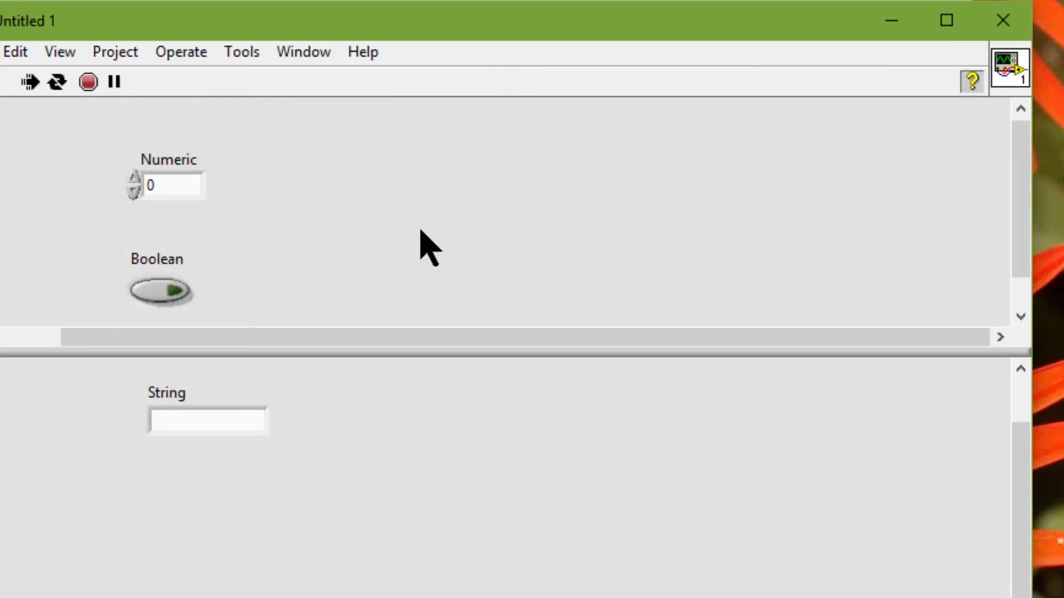
{"action": "left_click", "coordinate": [206, 420]}
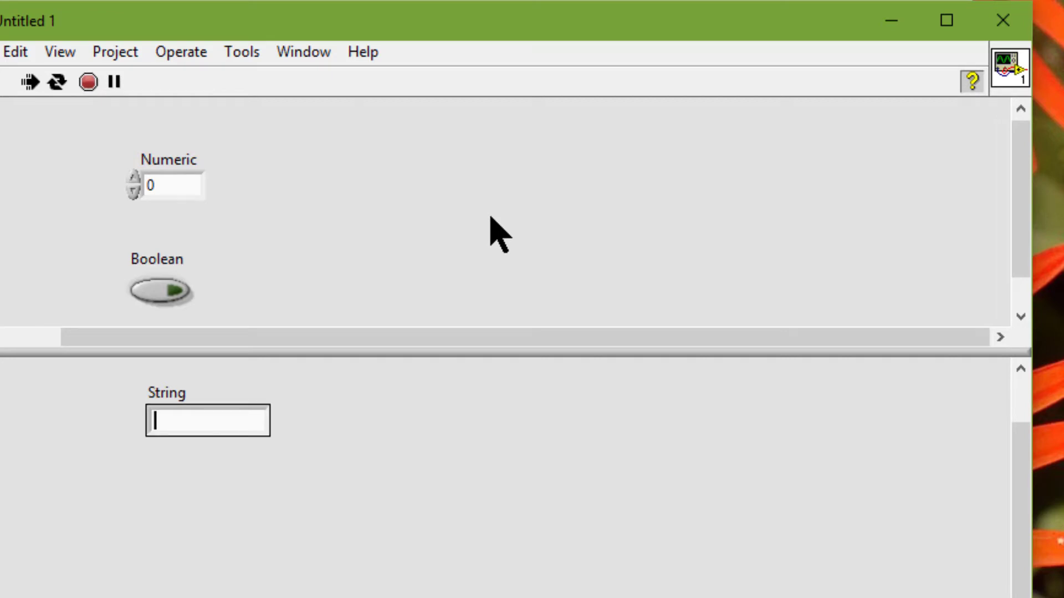
{"action": "mouse_move", "coordinate": [445, 449]}
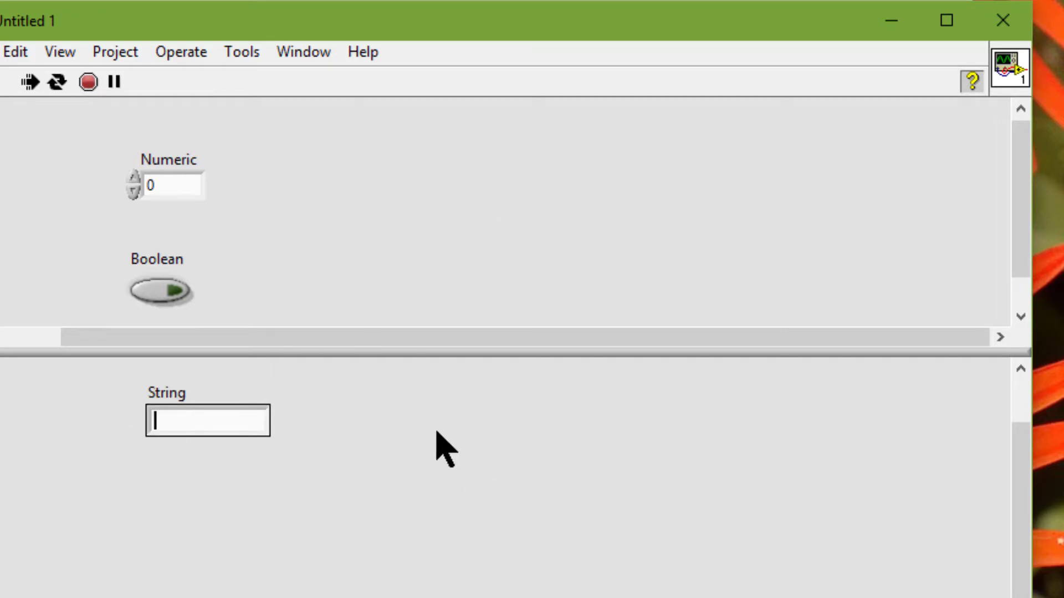
{"action": "left_click", "coordinate": [173, 185]}
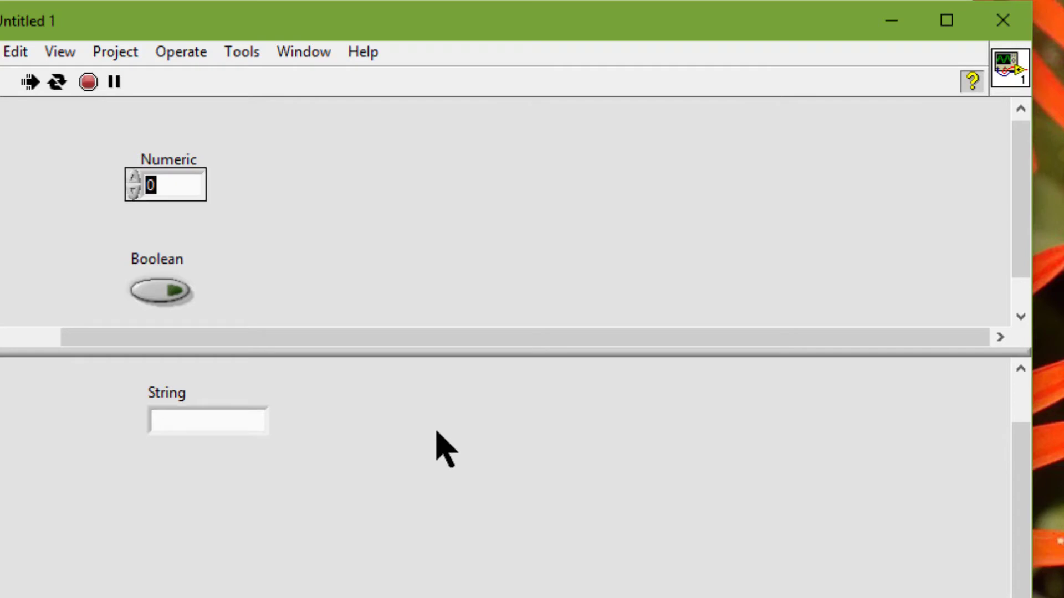
{"action": "mouse_move", "coordinate": [258, 224]}
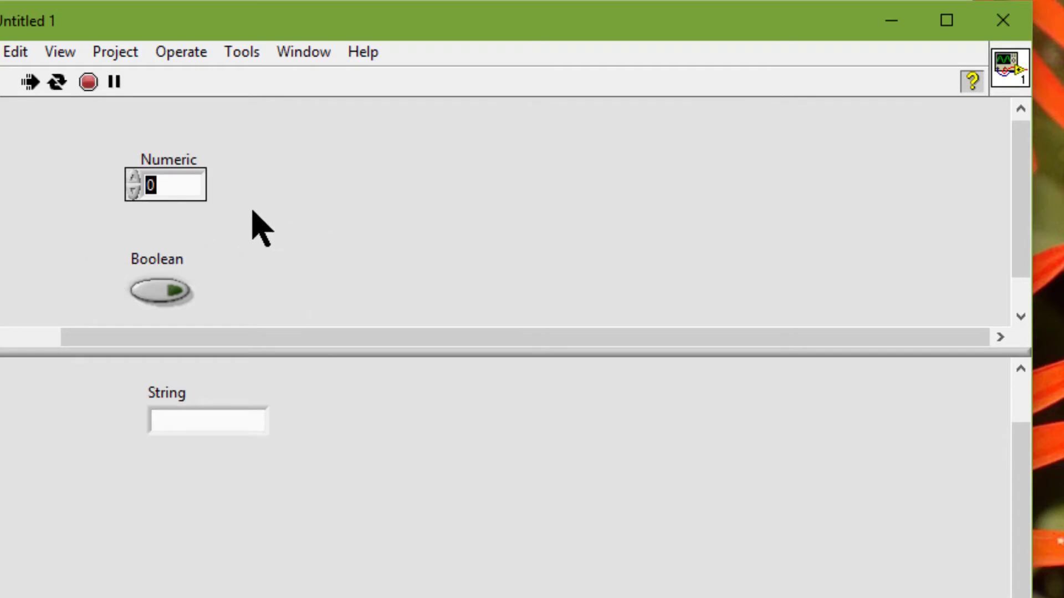
{"action": "mouse_move", "coordinate": [238, 332]}
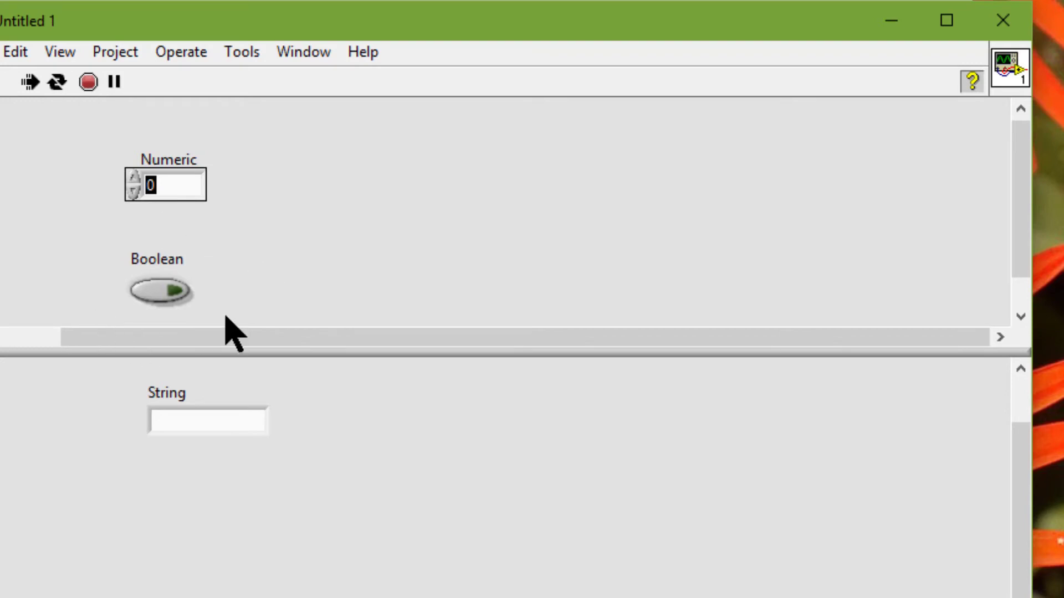